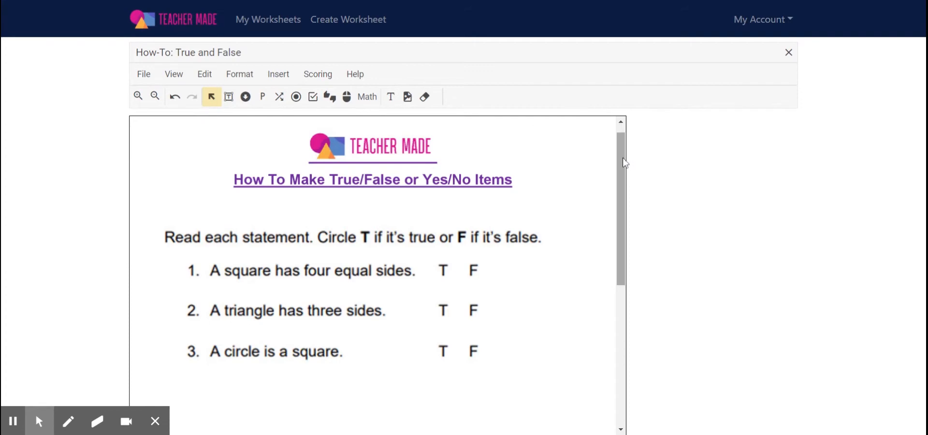
Scroll the worksheet and activate the True or False insert tool
{"action": "scroll", "scroll_direction": "down", "scroll_amount": 3}
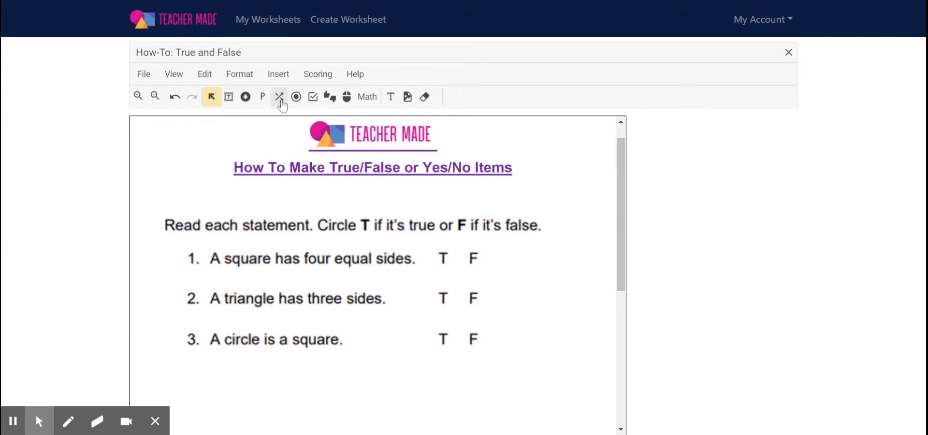
{"action": "mouse_move", "coordinate": [330, 97]}
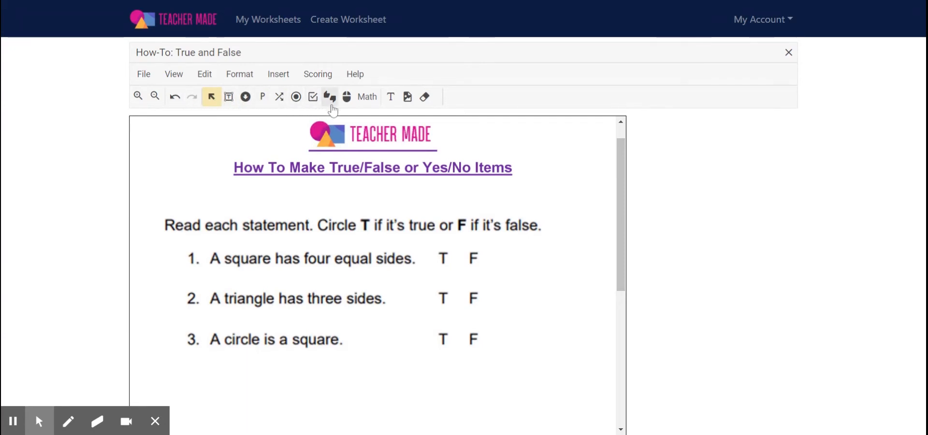
{"action": "mouse_move", "coordinate": [329, 96]}
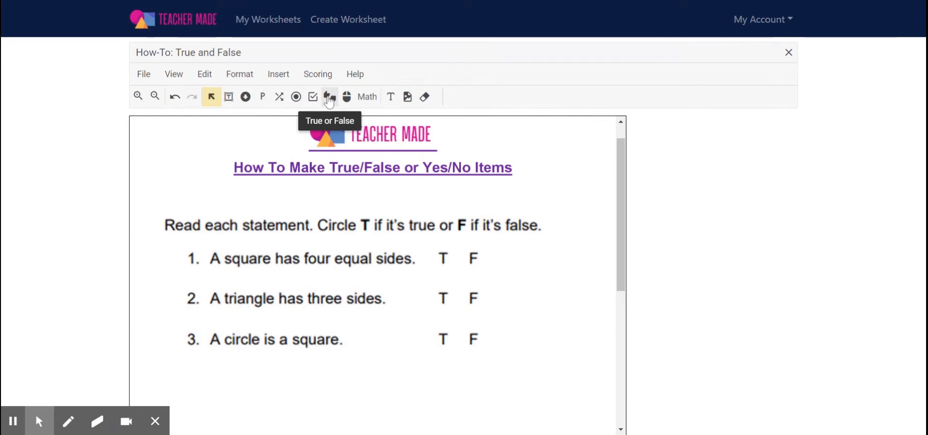
{"action": "left_click", "coordinate": [329, 97]}
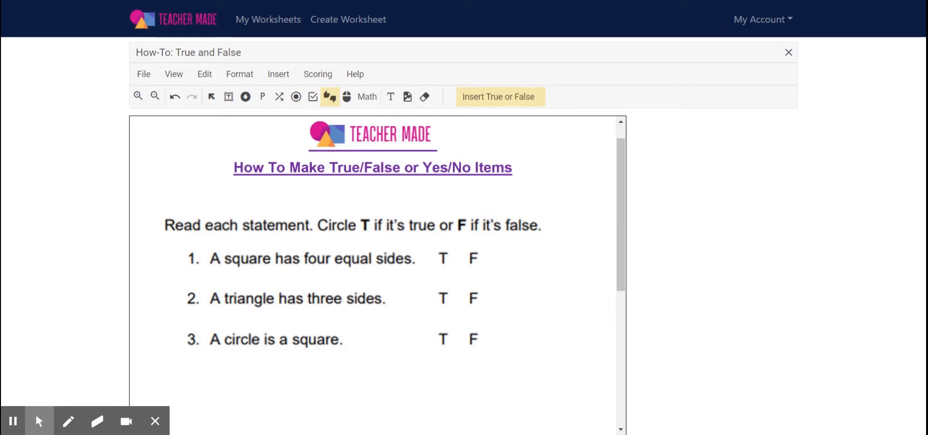
Insert a True/False box beside statement 1, enlarged to cover its printed T and F
{"action": "left_click", "coordinate": [449, 255]}
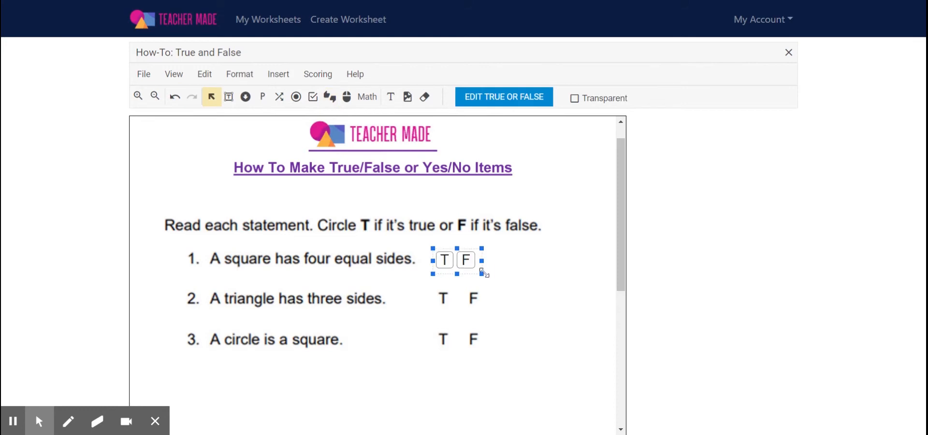
{"action": "left_click_drag", "start_coordinate": [482, 271], "coordinate": [504, 277]}
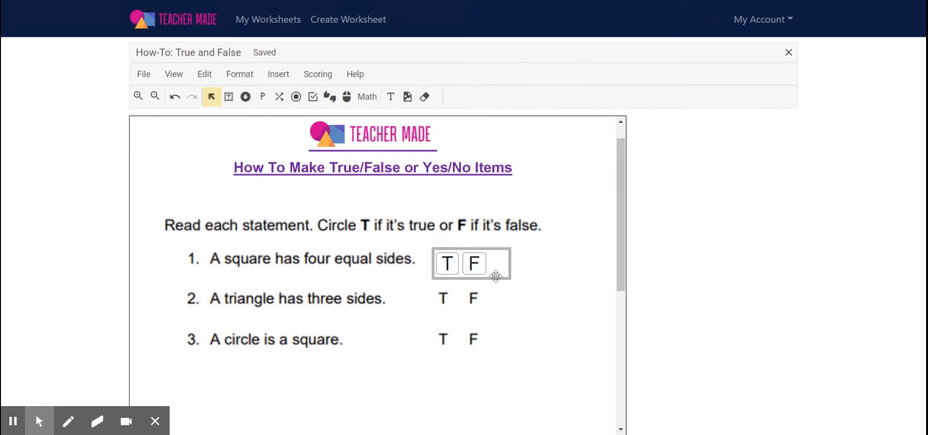
{"action": "left_click", "coordinate": [471, 263]}
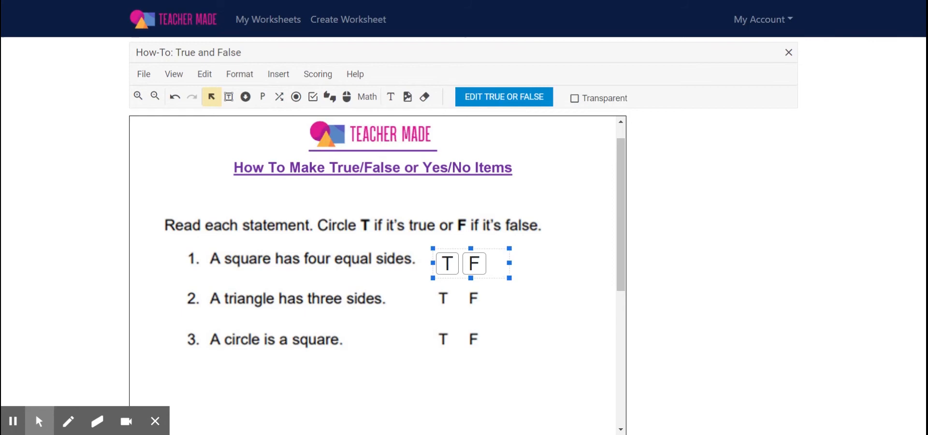
Copy the answer box twice and align the copies beside statements 2 and 3
{"action": "left_click_drag", "start_coordinate": [470, 263], "coordinate": [485, 275]}
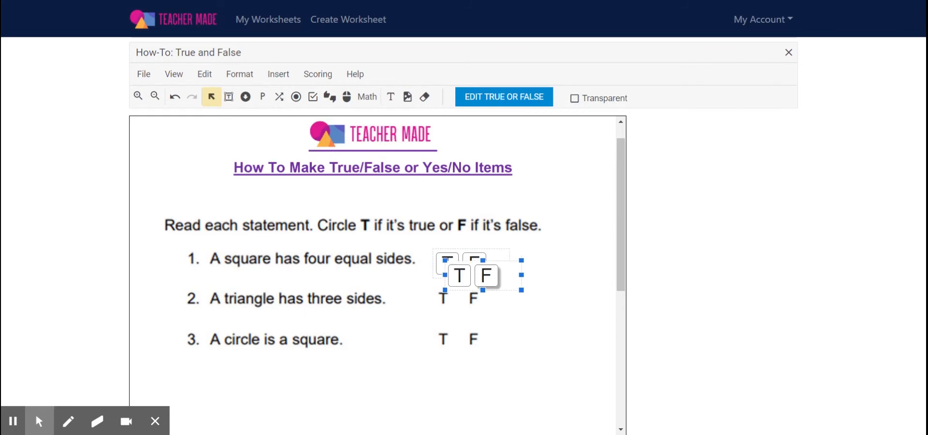
{"action": "left_click_drag", "start_coordinate": [474, 274], "coordinate": [485, 287]}
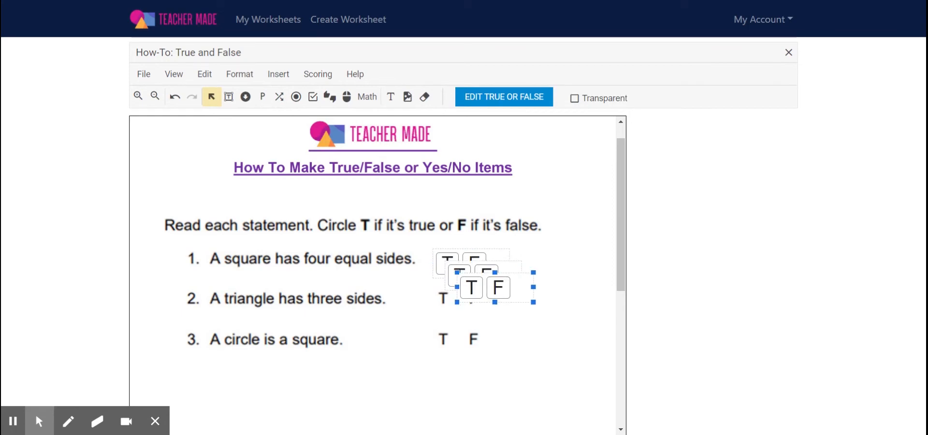
{"action": "left_click_drag", "start_coordinate": [484, 287], "coordinate": [472, 314]}
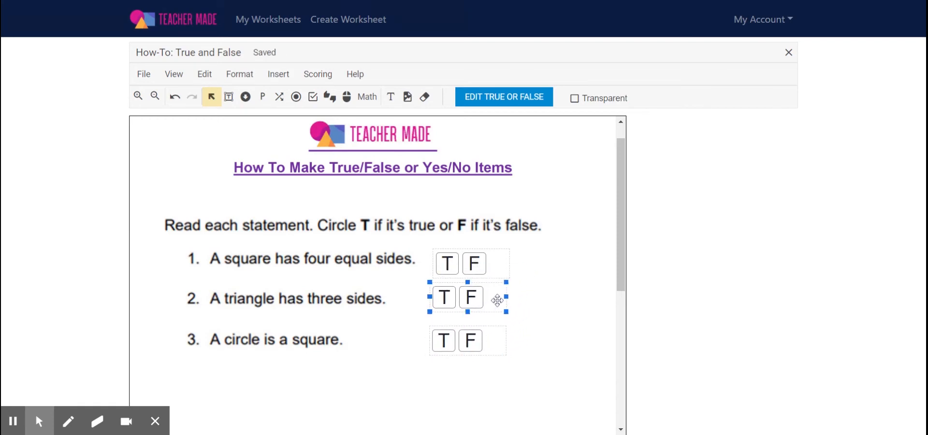
{"action": "left_click", "coordinate": [530, 301]}
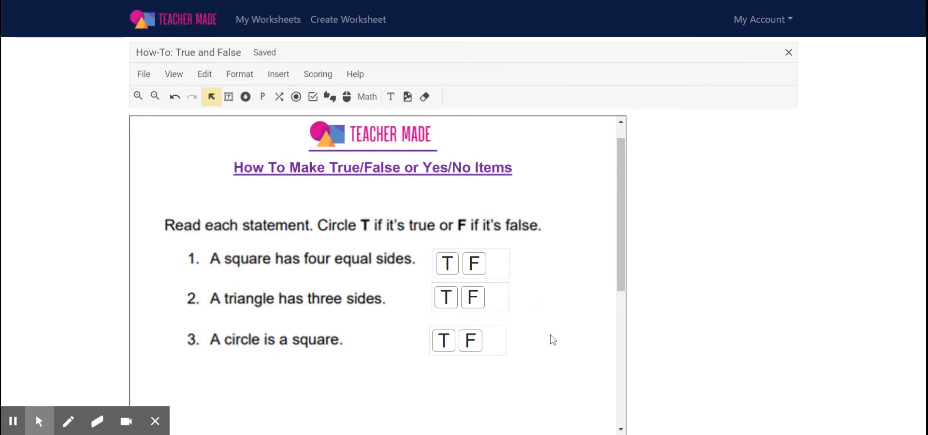
{"action": "left_click", "coordinate": [471, 340]}
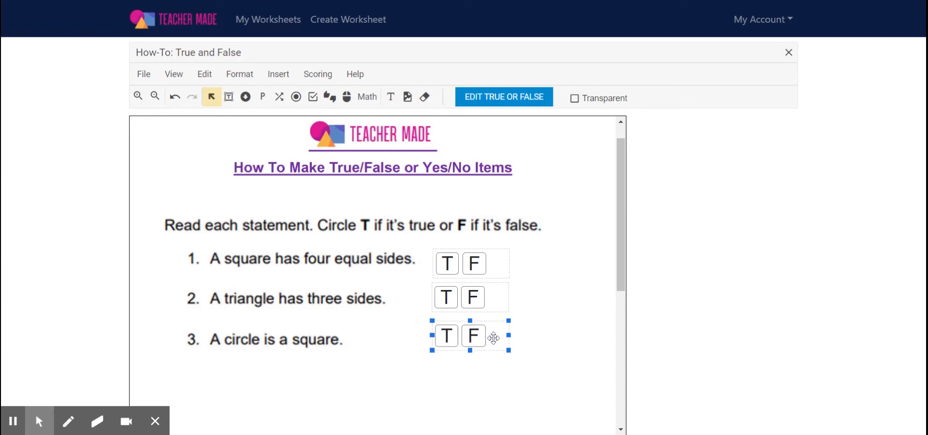
{"action": "left_click", "coordinate": [191, 272]}
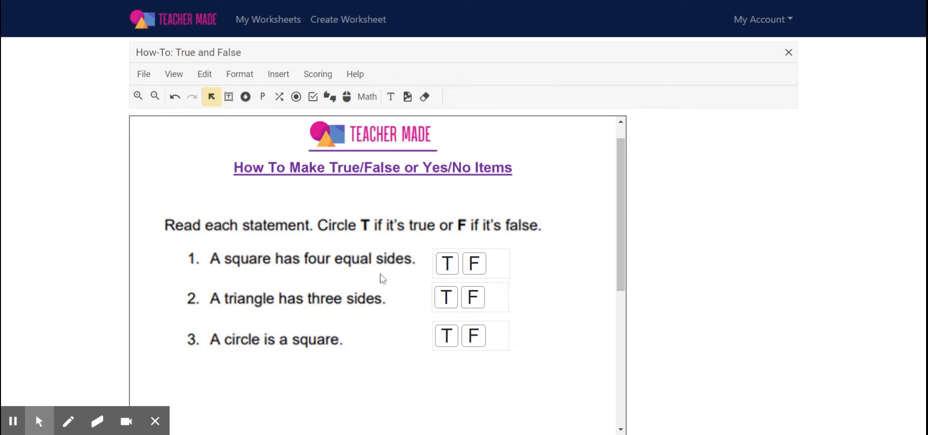
Mark True correct for statements 1 and 2, and False for statement 3
{"action": "left_click", "coordinate": [446, 264]}
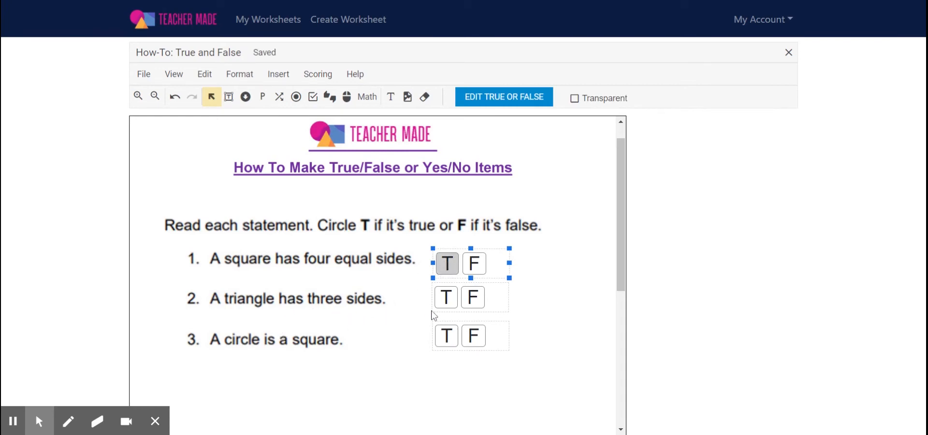
{"action": "left_click", "coordinate": [470, 298]}
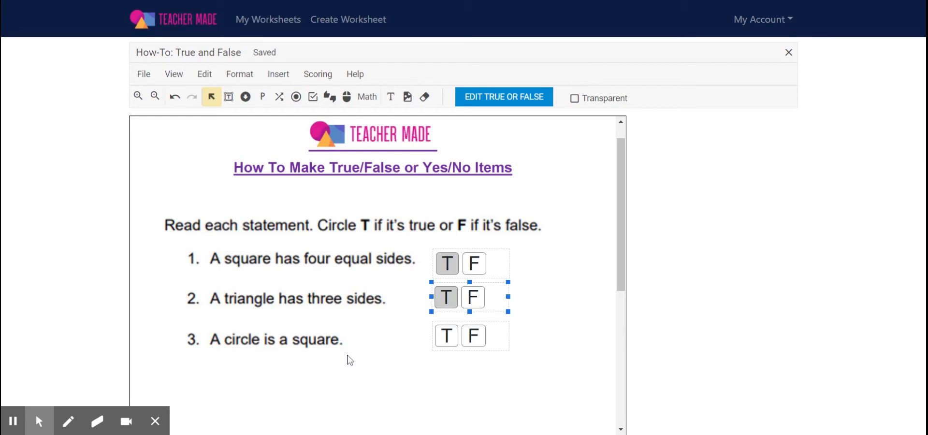
{"action": "left_click", "coordinate": [474, 336]}
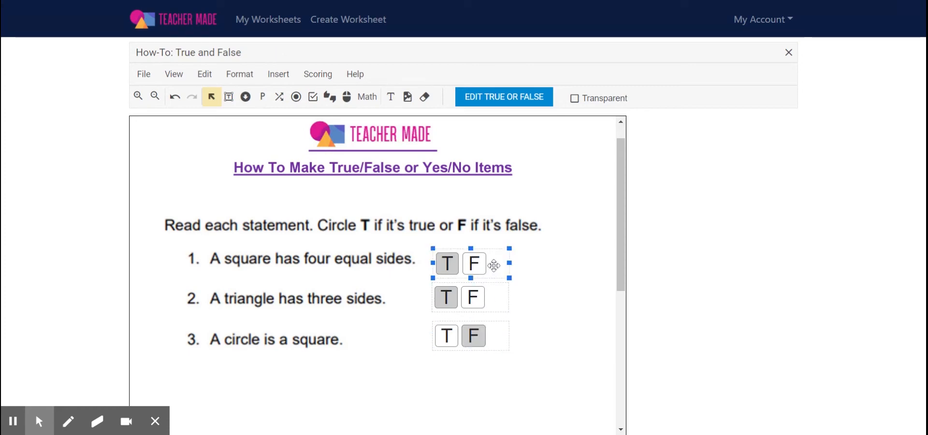
{"action": "left_click", "coordinate": [504, 96]}
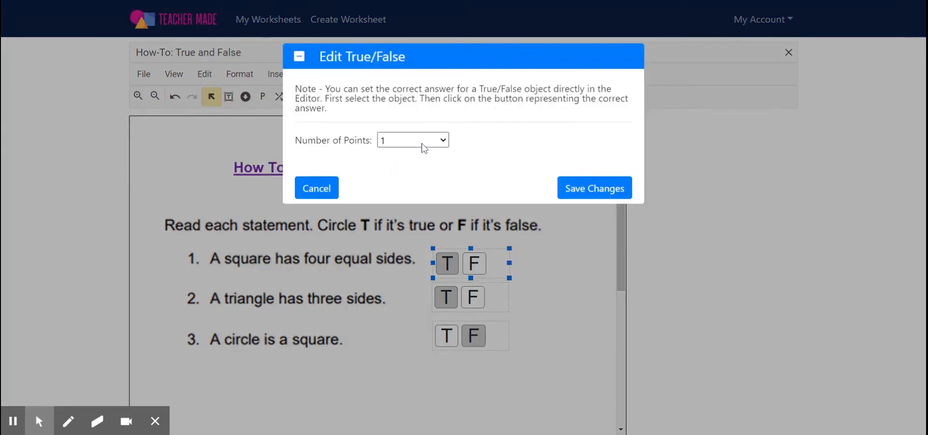
Set statement 1's Number of Points to 2 and save the change
{"action": "left_click", "coordinate": [412, 140]}
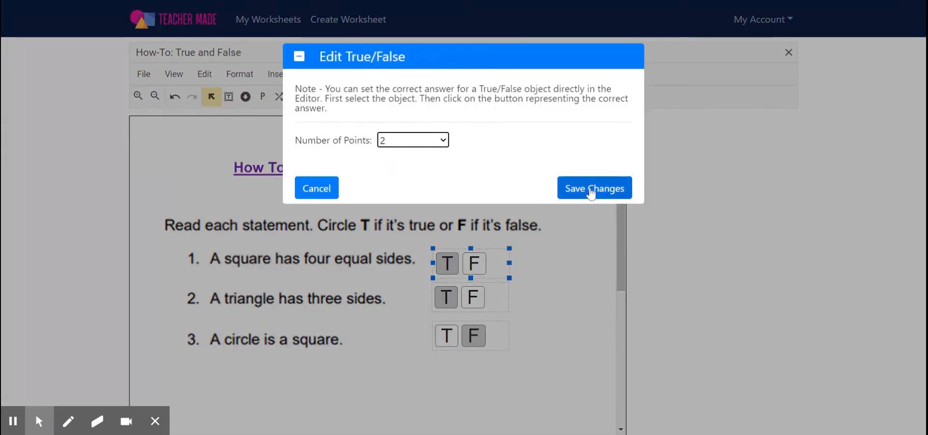
{"action": "left_click", "coordinate": [593, 188]}
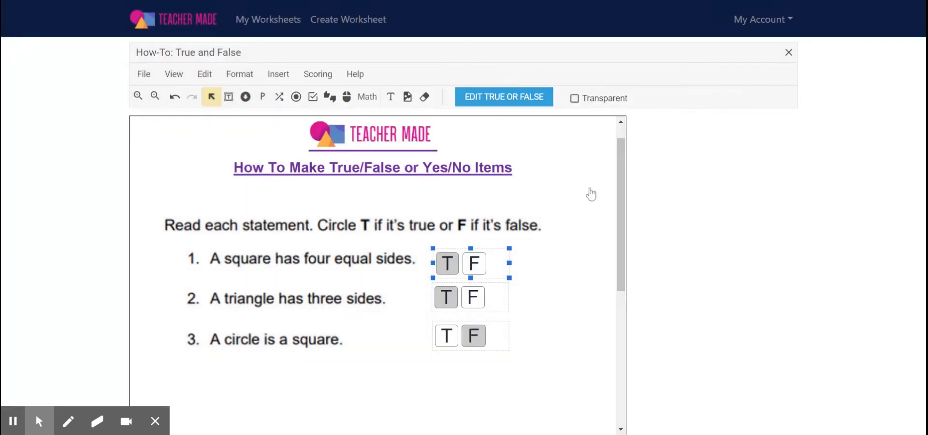
{"action": "left_click", "coordinate": [470, 297]}
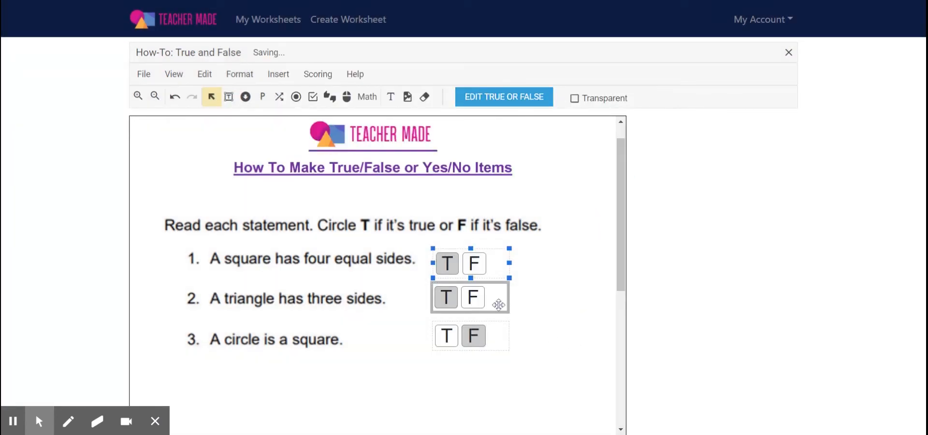
{"action": "left_click", "coordinate": [469, 297]}
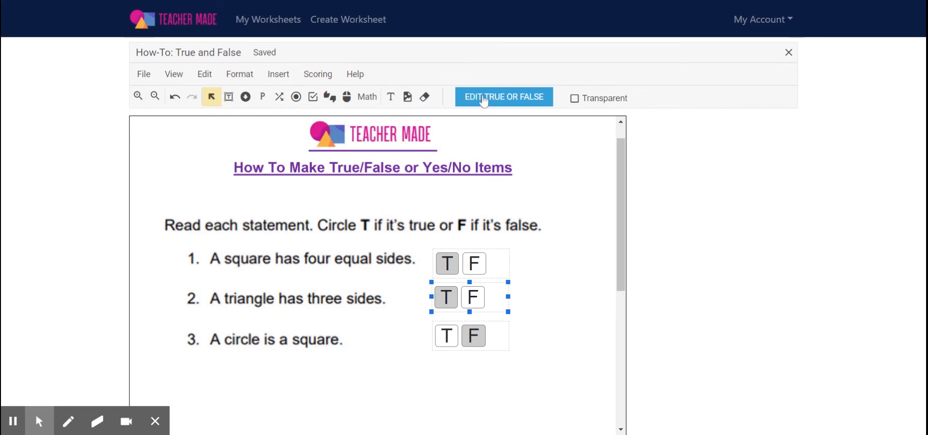
{"action": "left_click", "coordinate": [503, 97]}
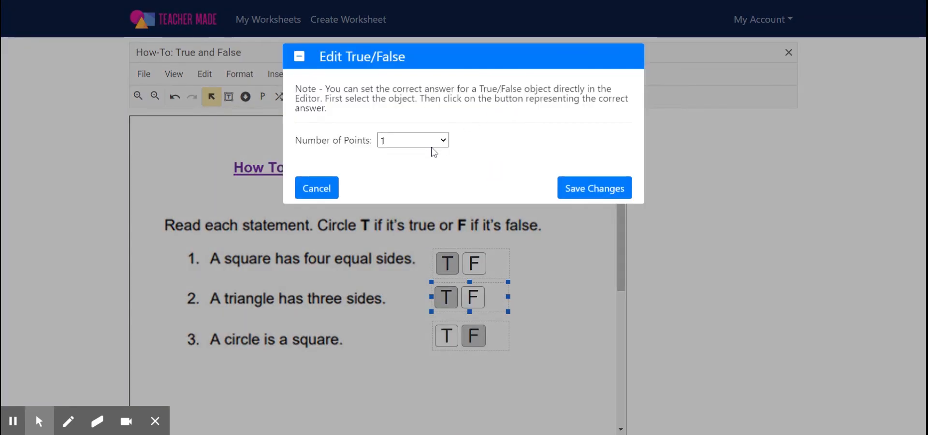
Set statement 2's Number of Points to 2 and save the change
{"action": "left_click", "coordinate": [412, 139]}
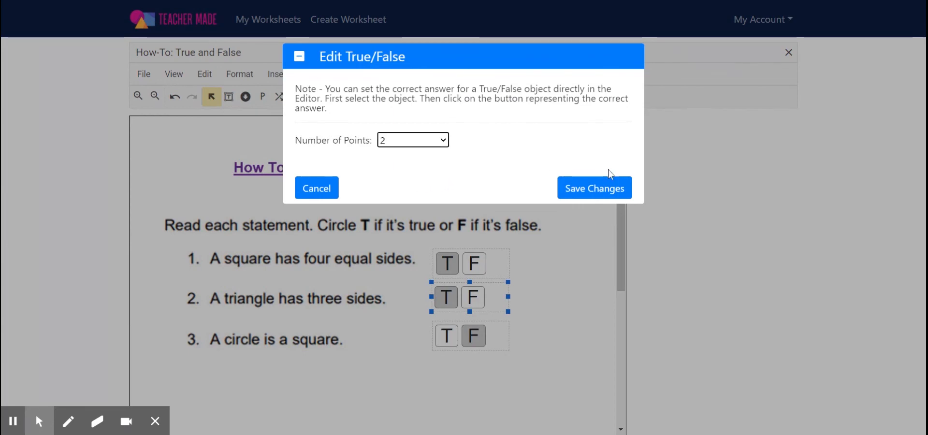
{"action": "left_click", "coordinate": [593, 187]}
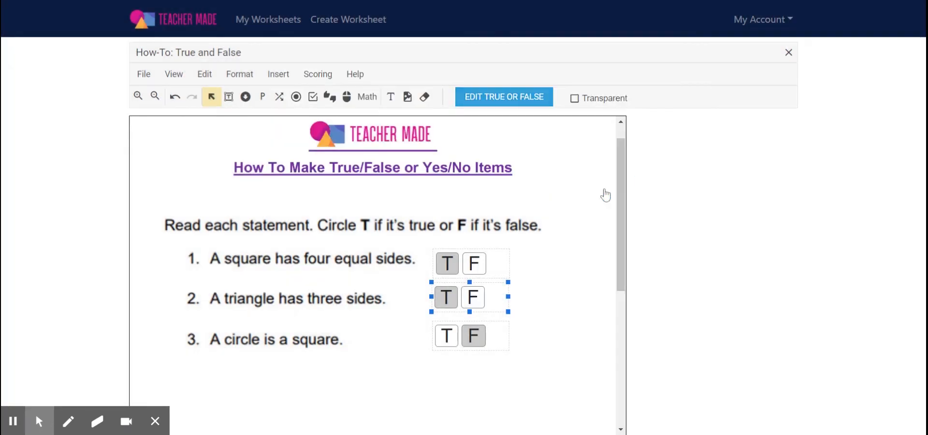
{"action": "left_click", "coordinate": [470, 336]}
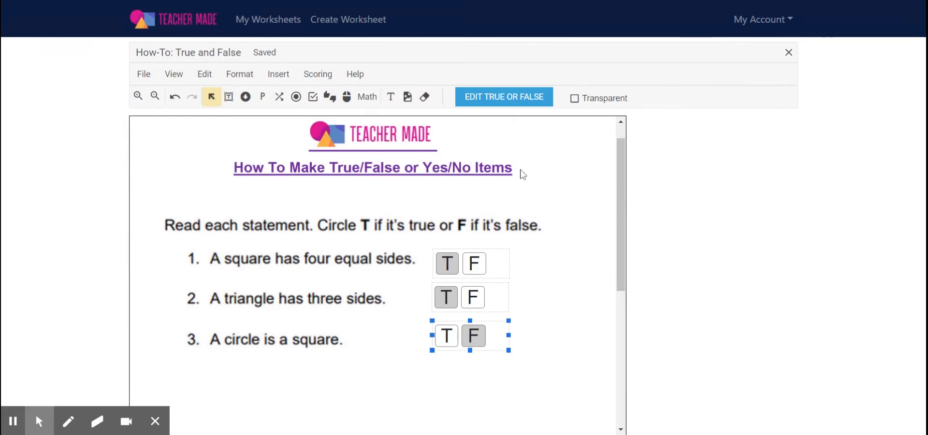
{"action": "left_click", "coordinate": [503, 96]}
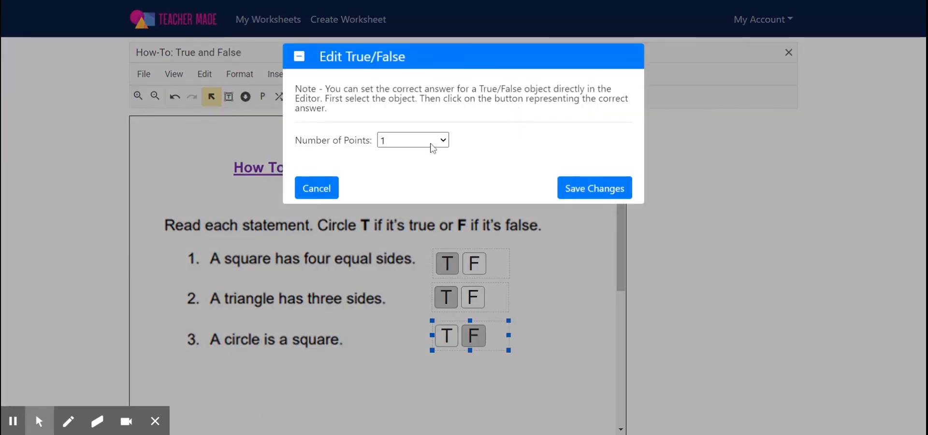